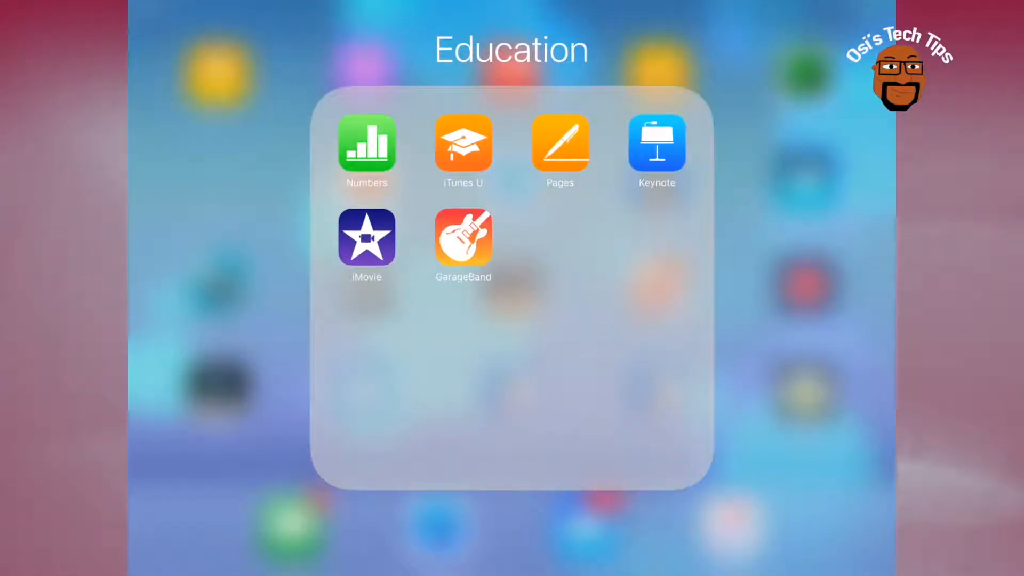
Step: Launch GarageBand and get past both welcome screens to the Tracks instrument browser
click(463, 237)
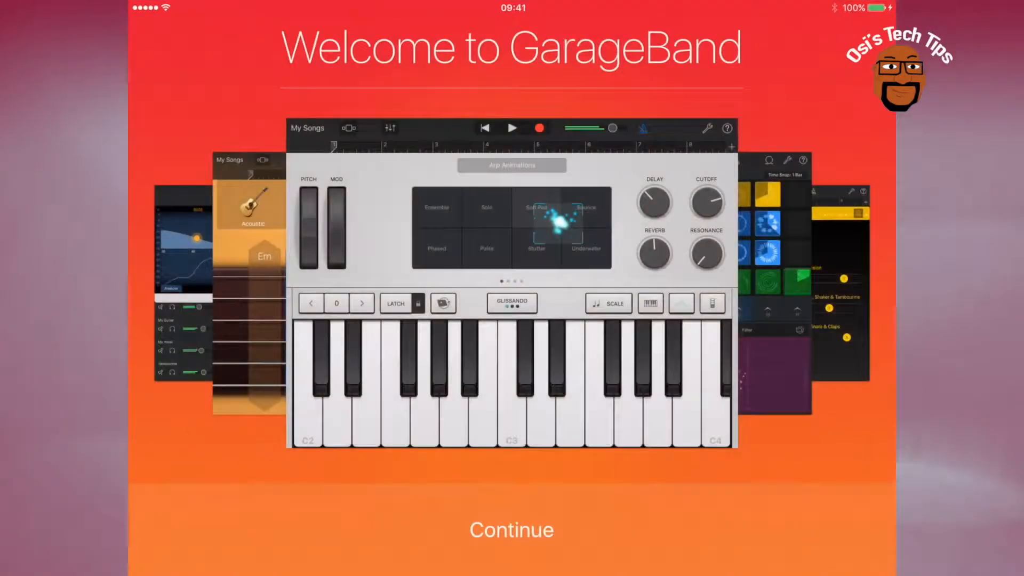
click(511, 529)
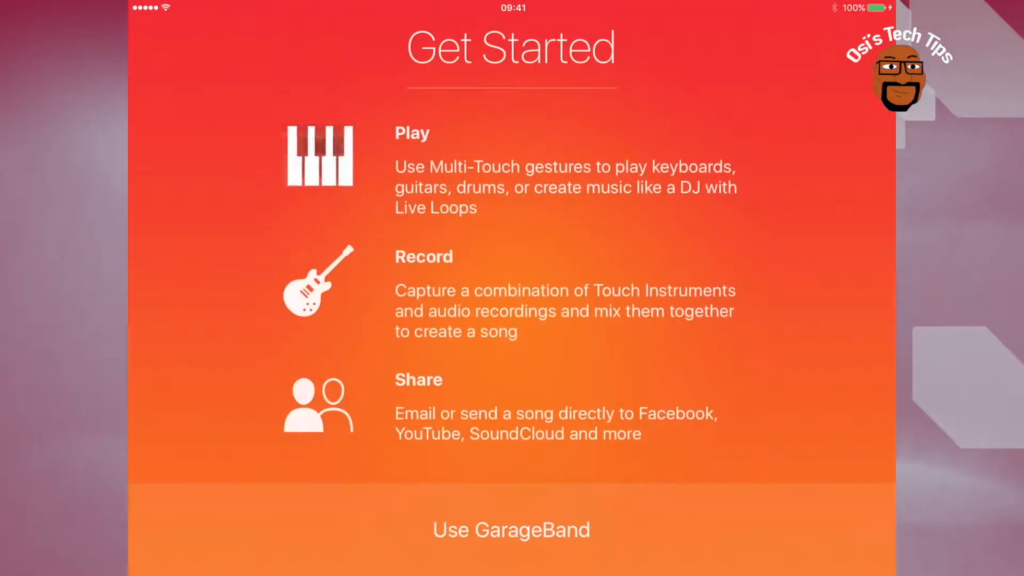
click(512, 529)
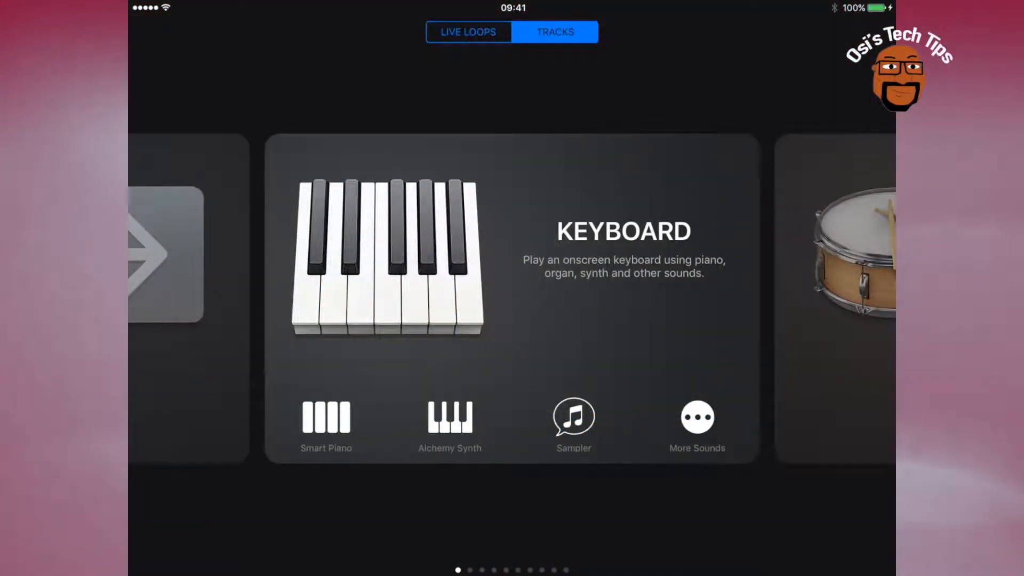
Step: Swipe the Tracks browser over to Drummer and create an Acoustic Drummer track with Kyle
scroll(left, 3)
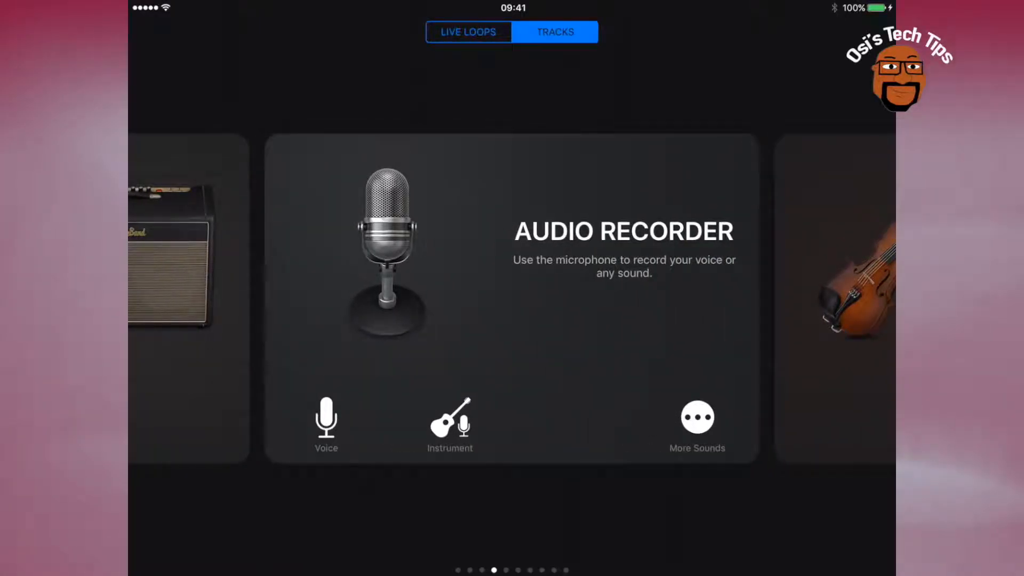
scroll(left, 3)
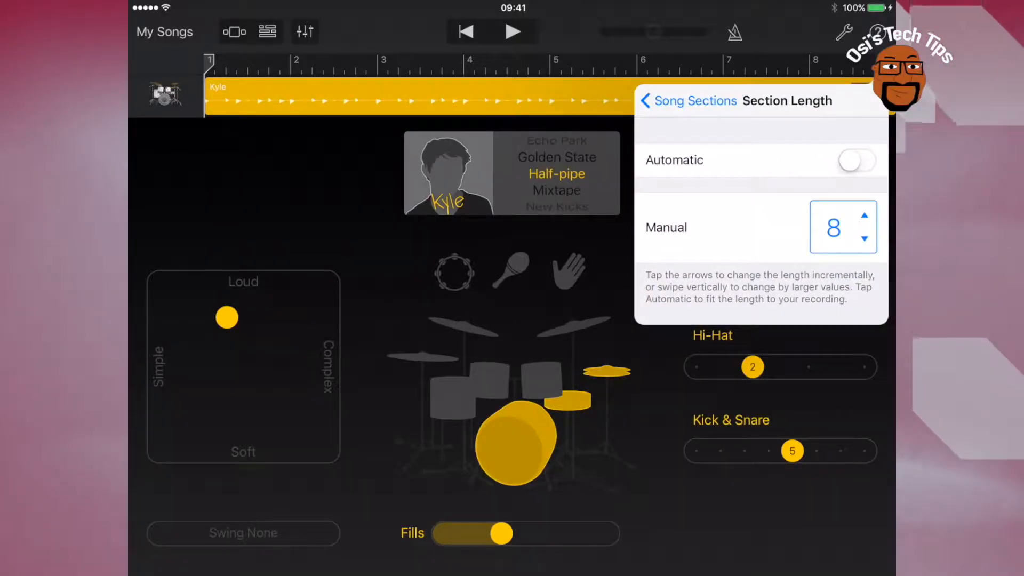
Step: Switch the section length to Automatic and play back Kyle's drum region
click(857, 160)
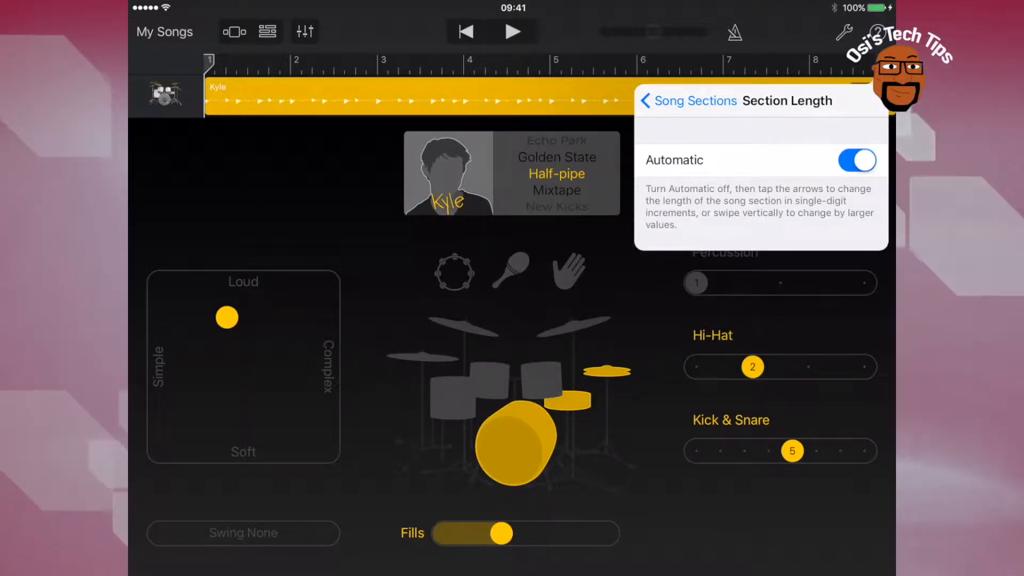
click(646, 101)
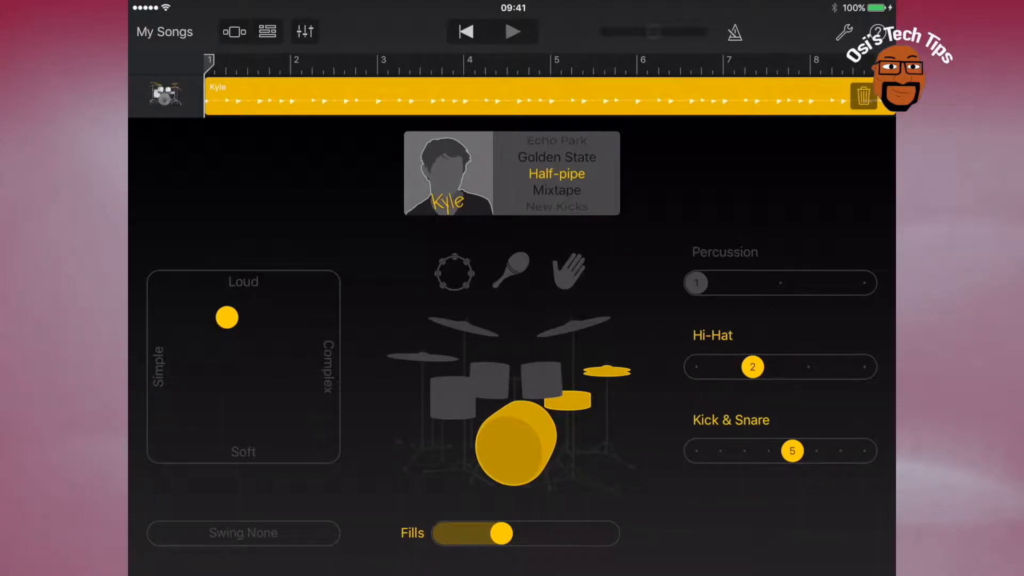
click(514, 32)
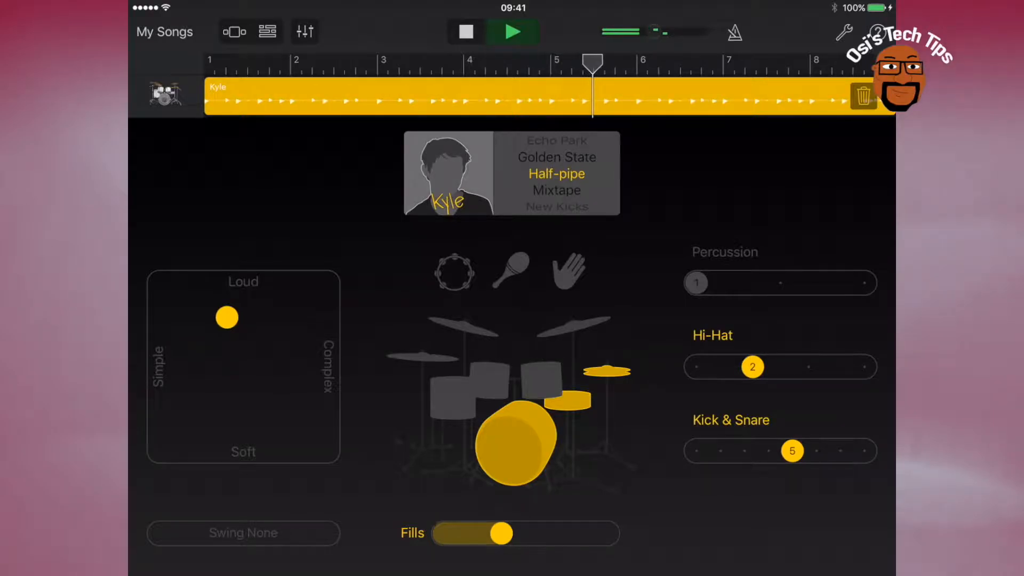
Step: Drag the XY pad puck toward Loud/Complex, then fine-tune its position
drag(227, 317, 328, 283)
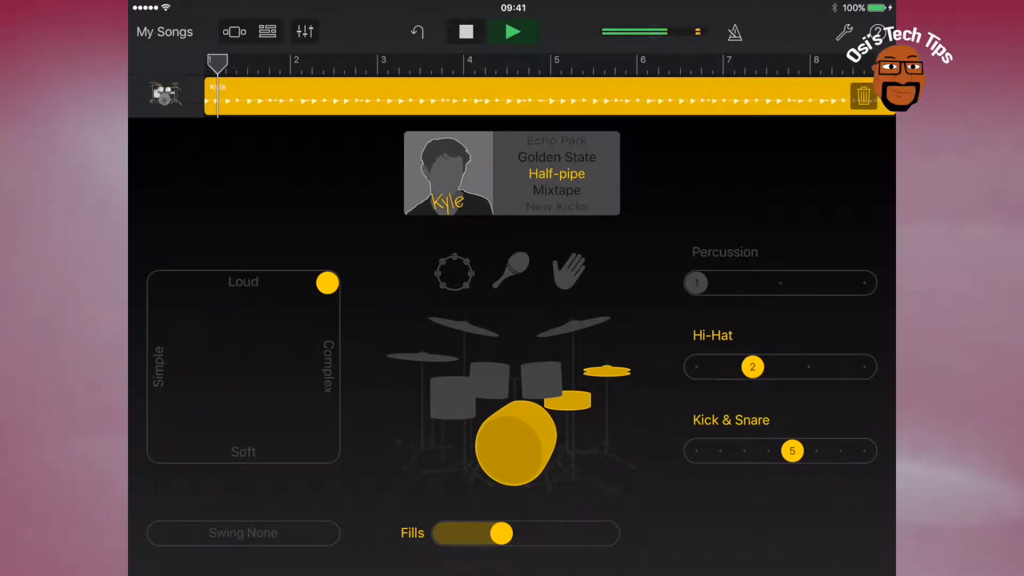
drag(326, 283, 201, 294)
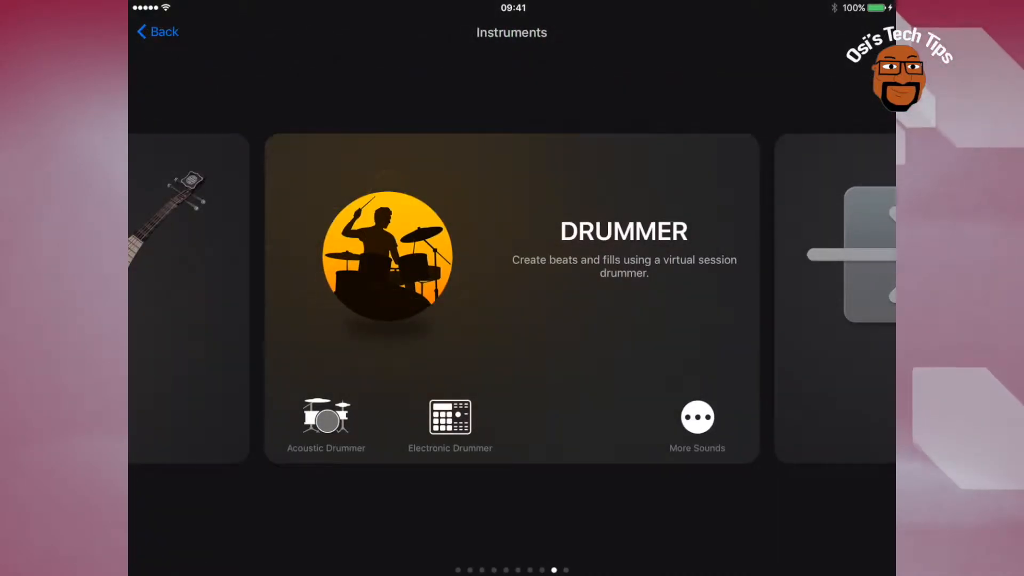
Step: Swipe to Bass and choose the Liverpool Smart Bass
scroll(left, 3)
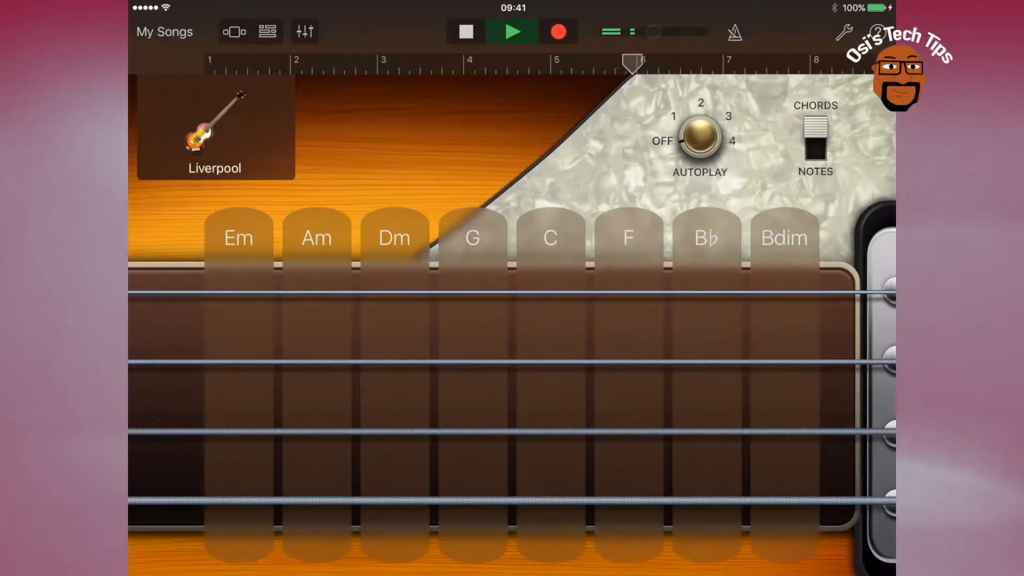
Step: Play the Dm, C and B♭ chord strips on the Liverpool bass
click(393, 238)
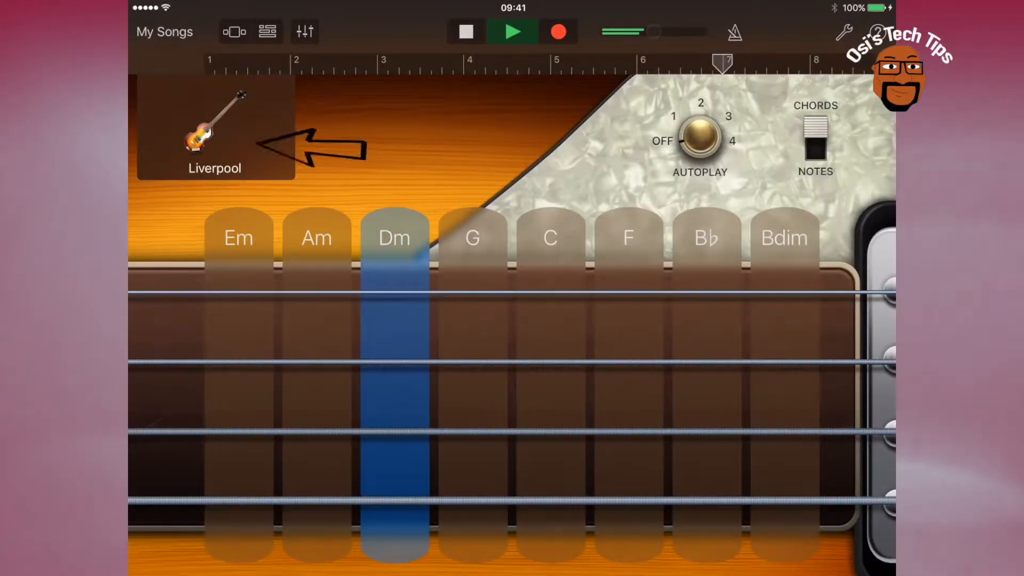
click(549, 237)
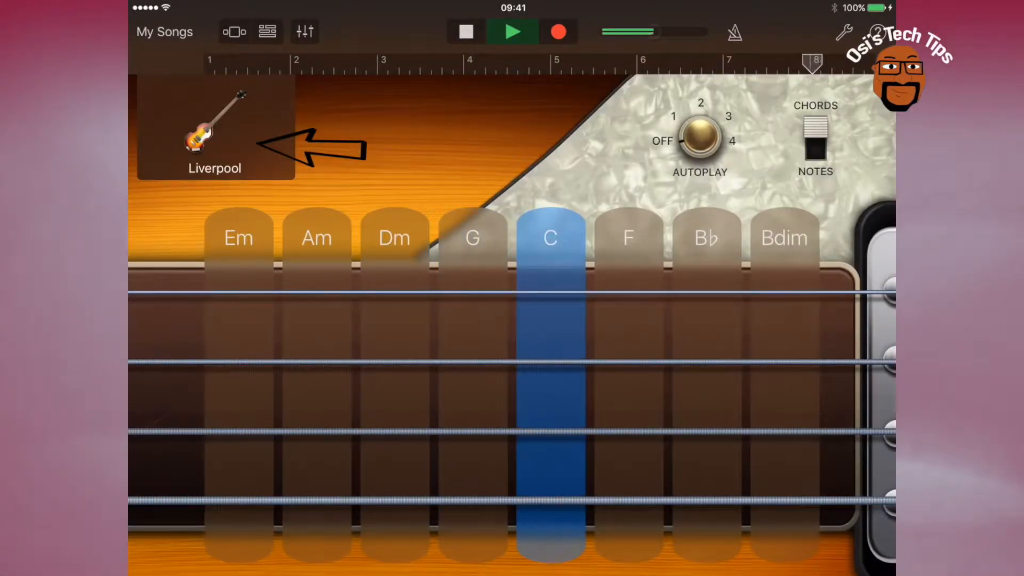
click(705, 237)
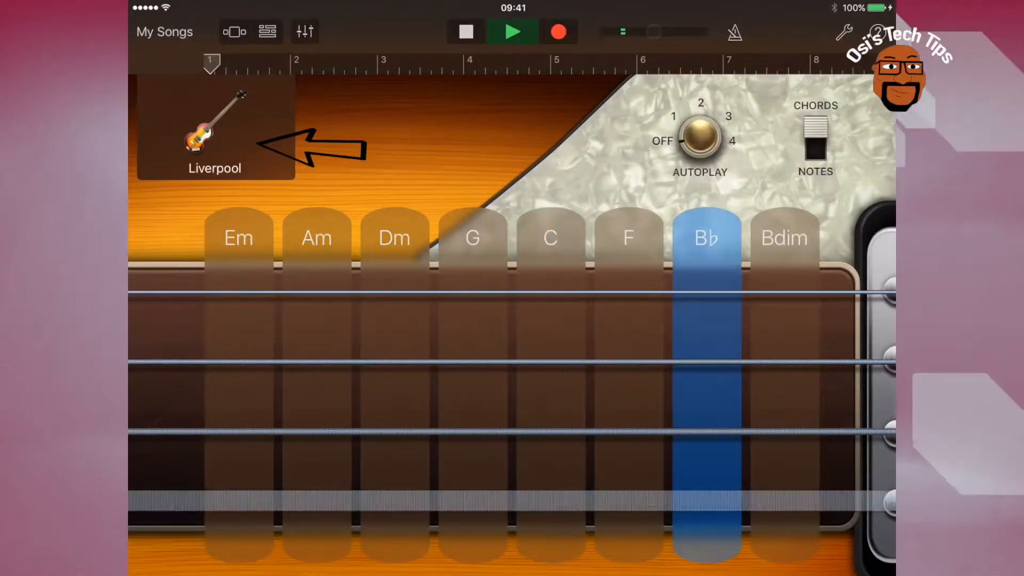
Step: Set the Autoplay knob to pattern 3 and trigger autoplay chords including Em
click(472, 238)
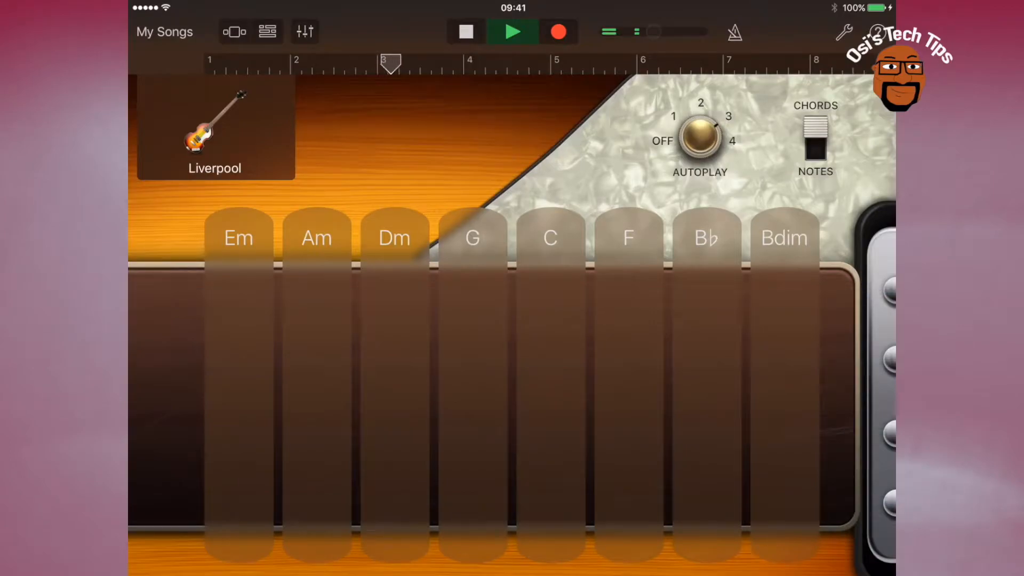
click(550, 239)
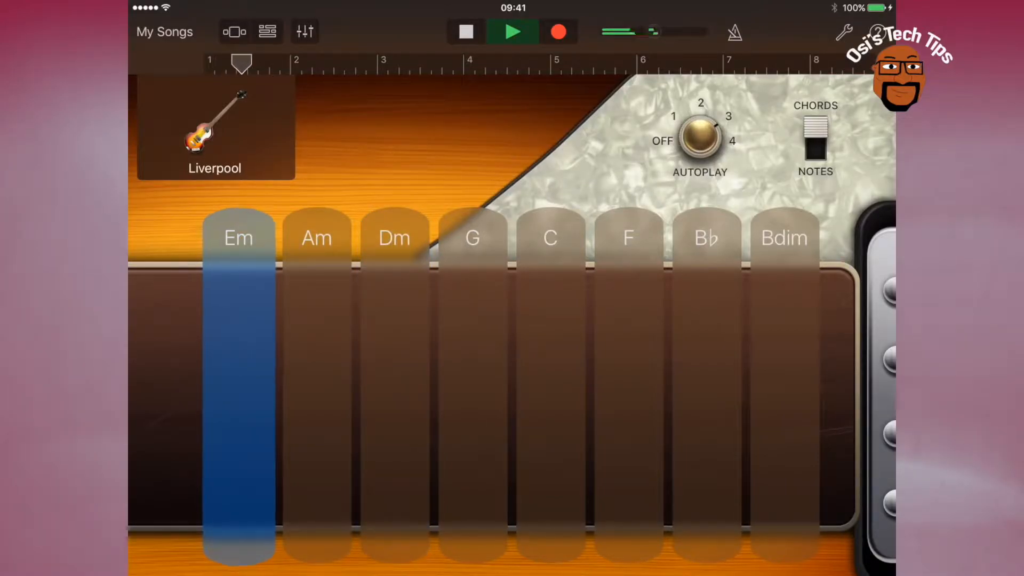
click(394, 236)
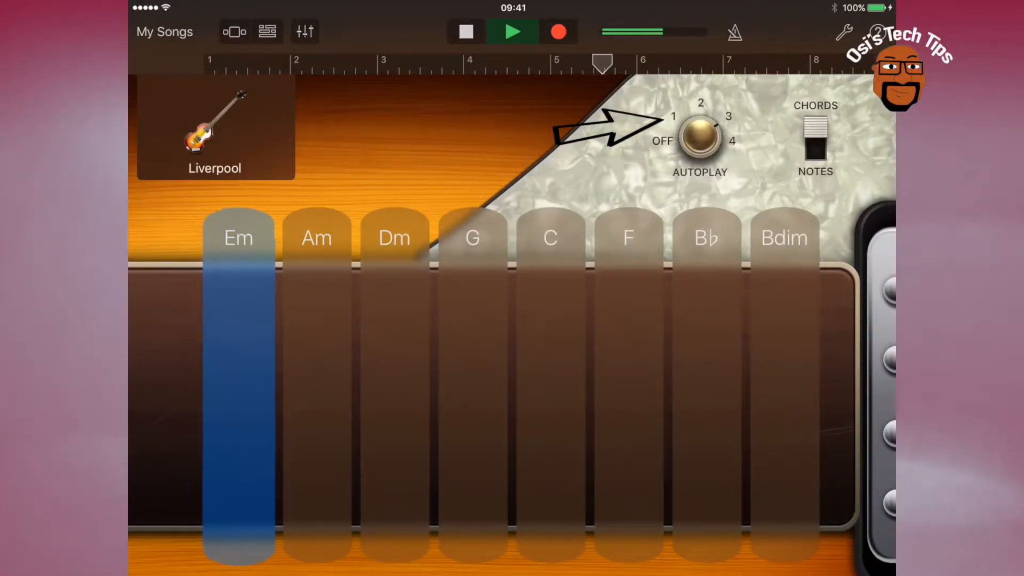
click(471, 379)
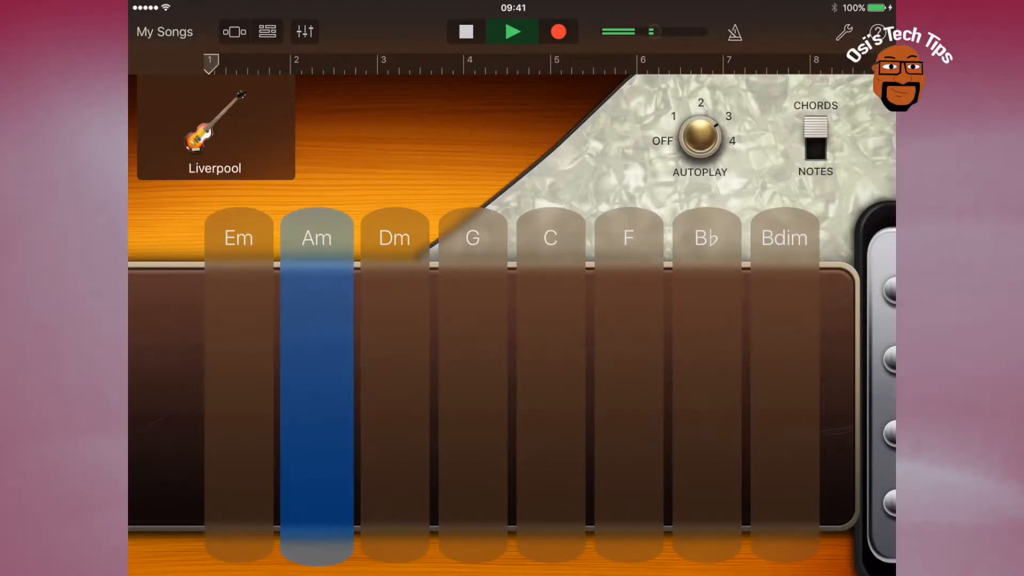
click(472, 237)
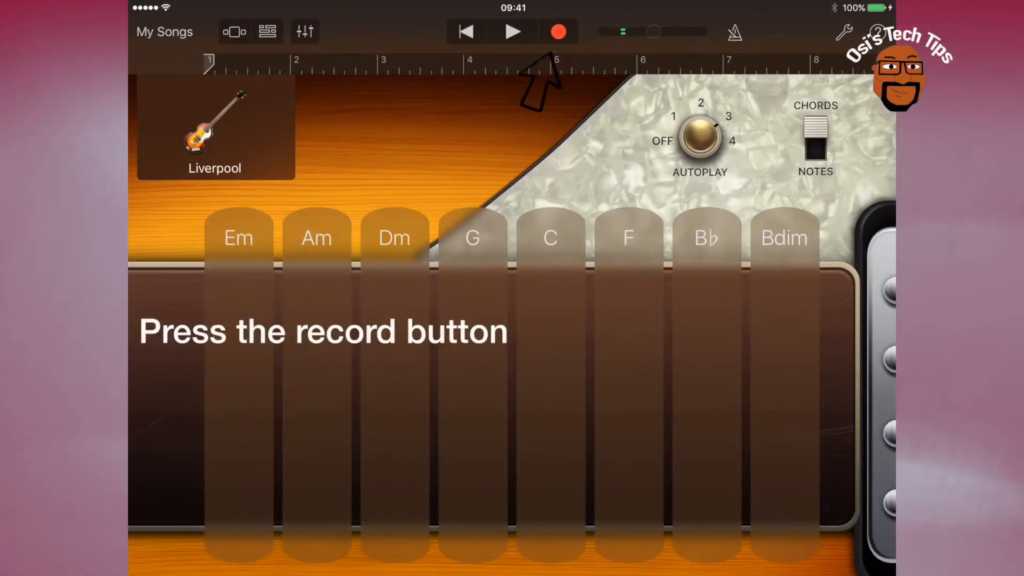
Step: Record an autoplay bass part, then switch to the tracks view
click(558, 31)
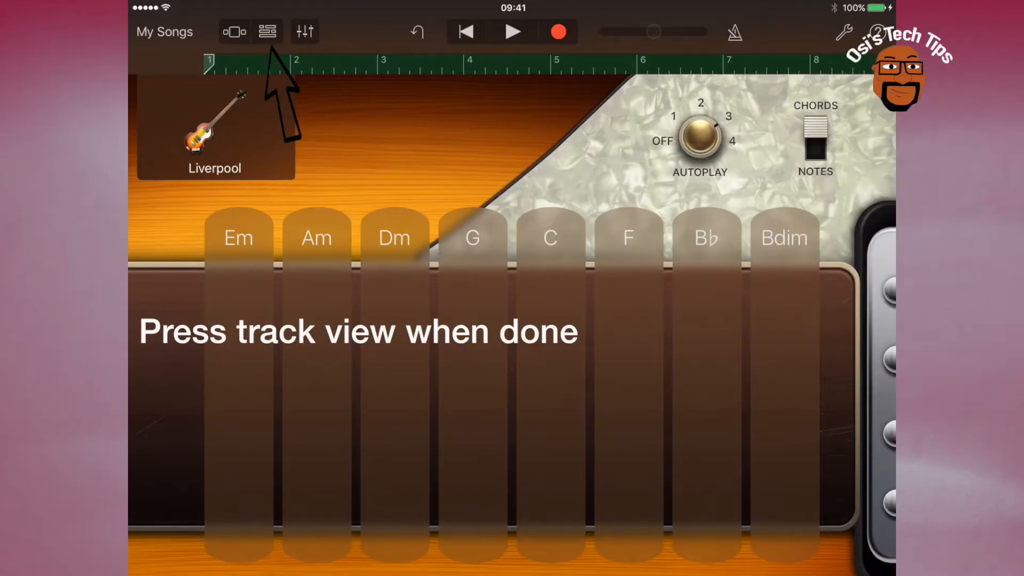
click(266, 31)
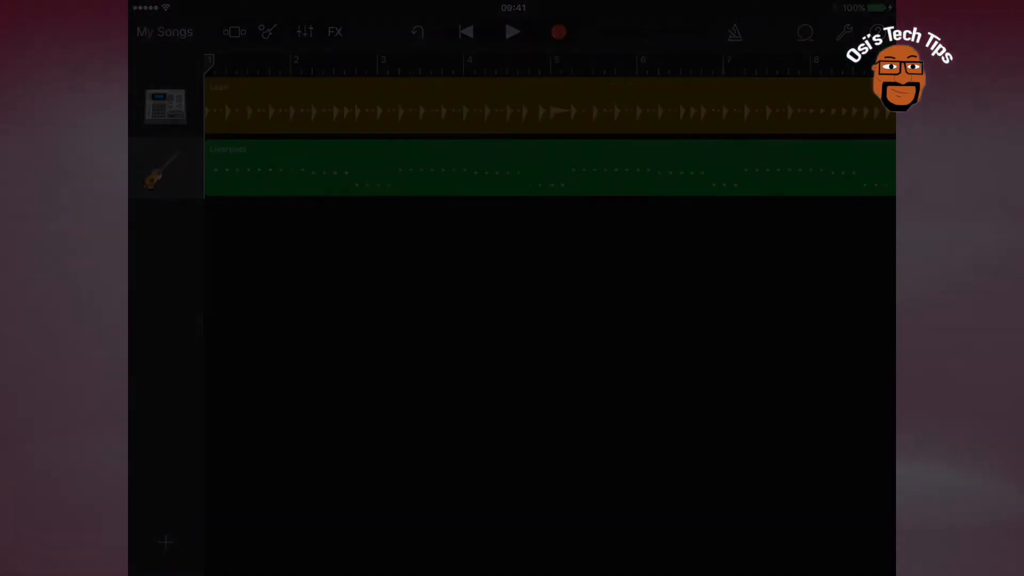